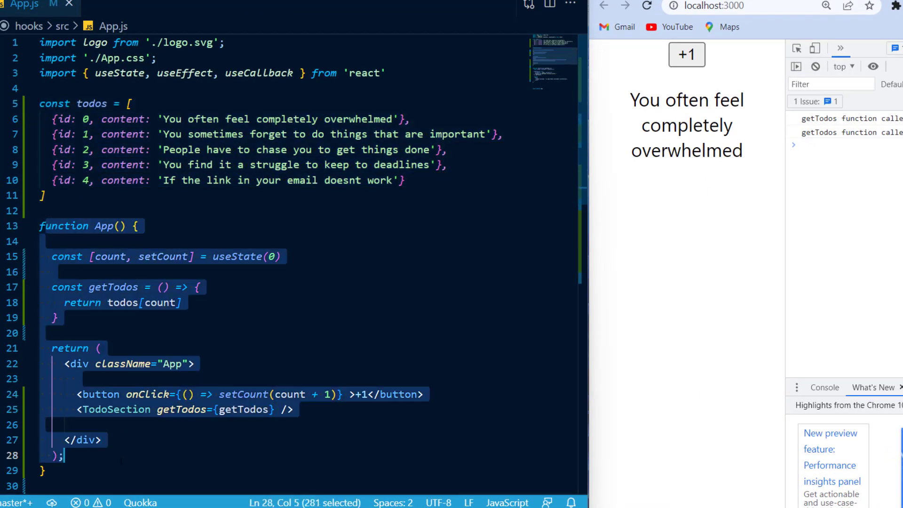
Highlight getTodos in the effect's dependencies and use +1 in the browser until four todos are listed
scroll(down, 3)
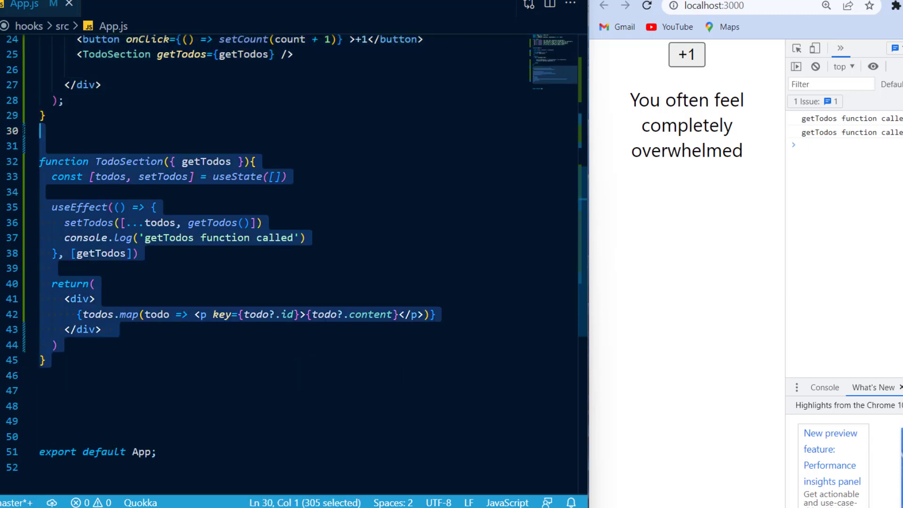
scroll(up, 3)
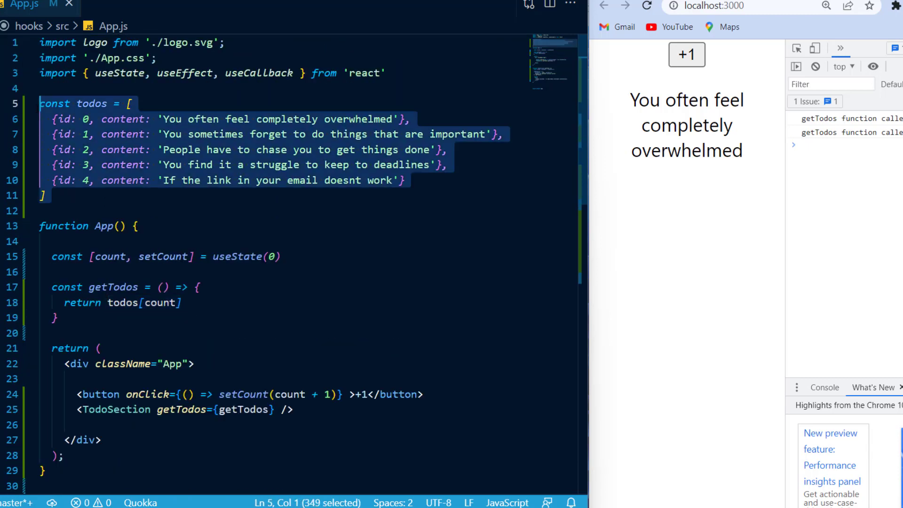
scroll(down, 3)
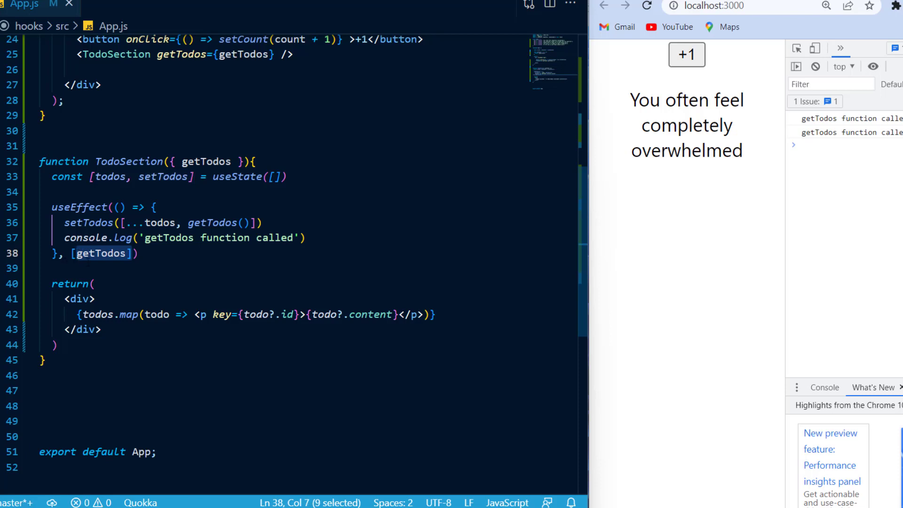
double_click(205, 161)
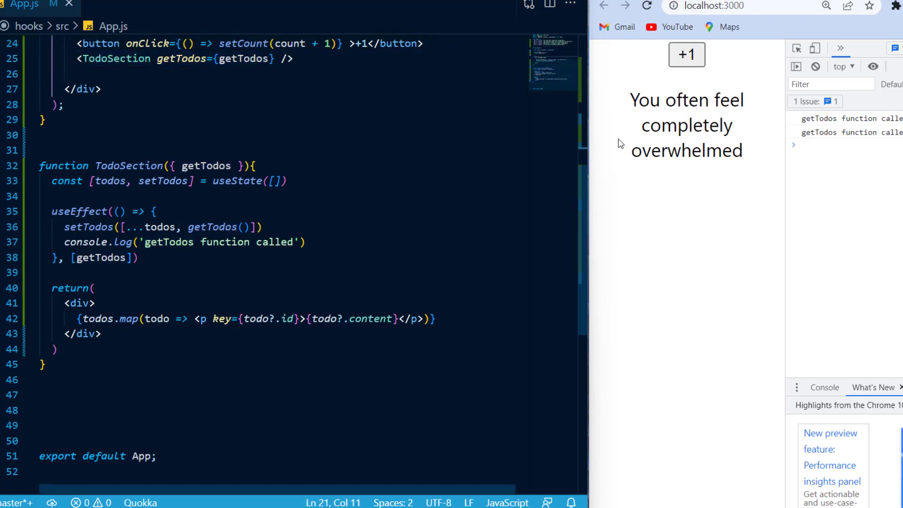
click(686, 55)
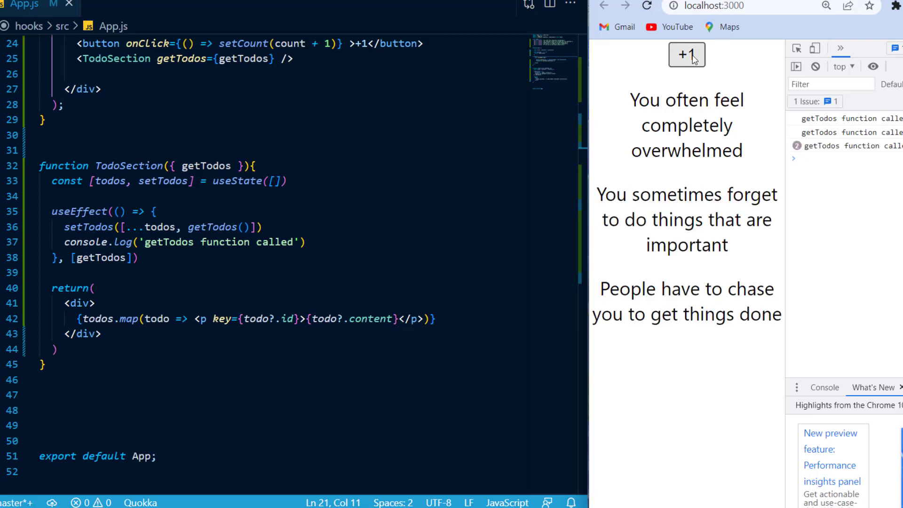
click(686, 54)
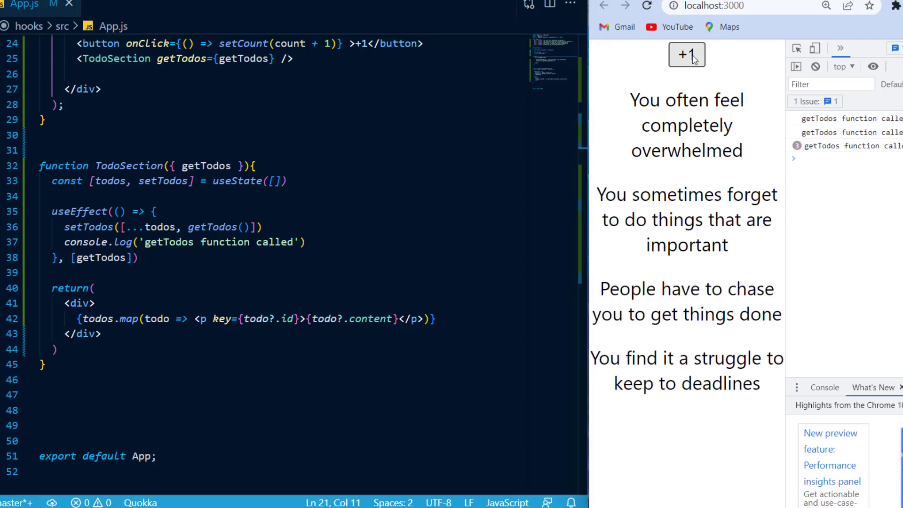
scroll(up, 3)
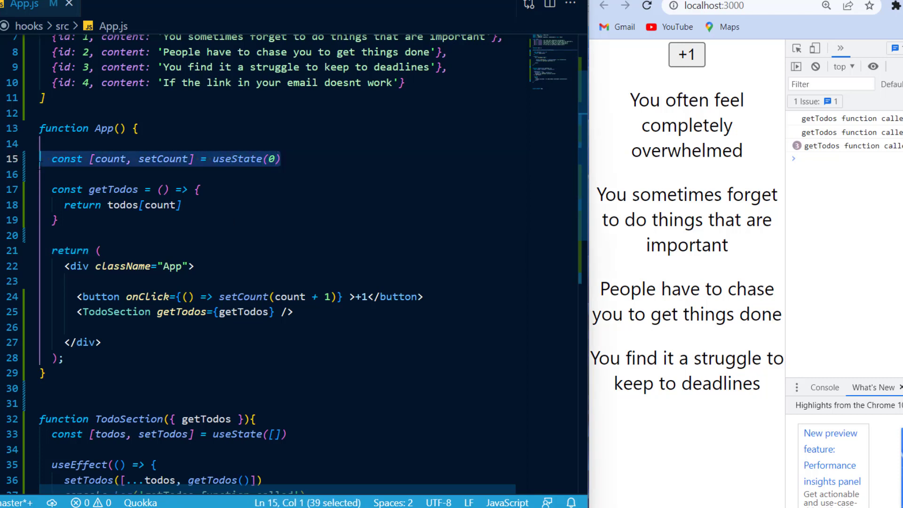
Declare reverseCount with useState(100), then use +1 and -1 in the browser, duplicating a todo at 99
text(const [reverseCount, setReverseCount] = useState(100))
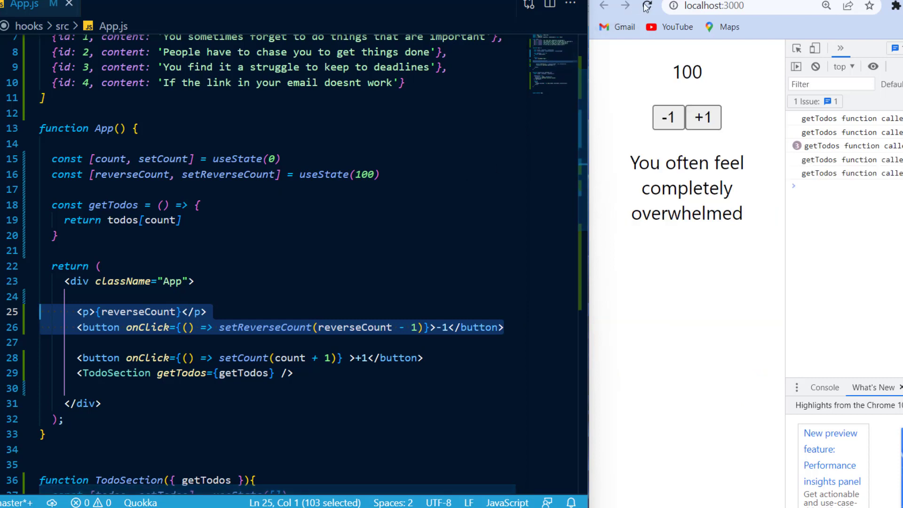
click(701, 118)
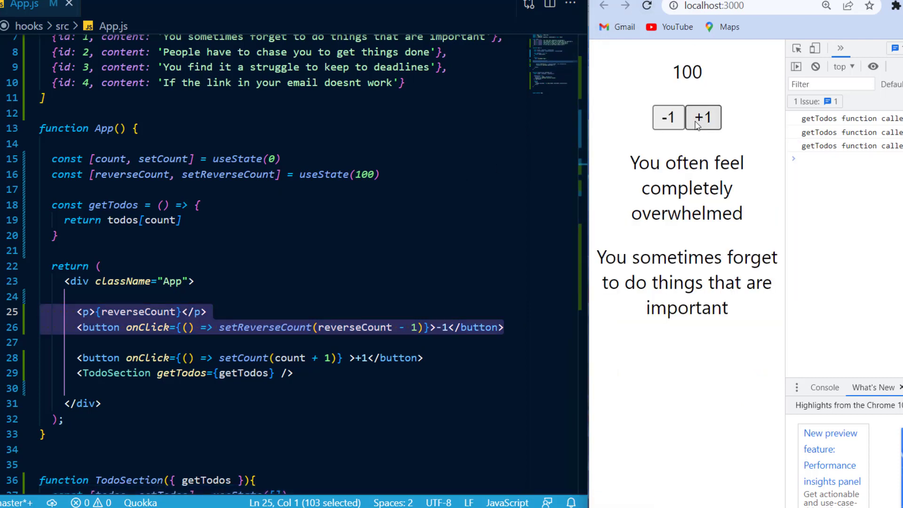
mouse_move(668, 117)
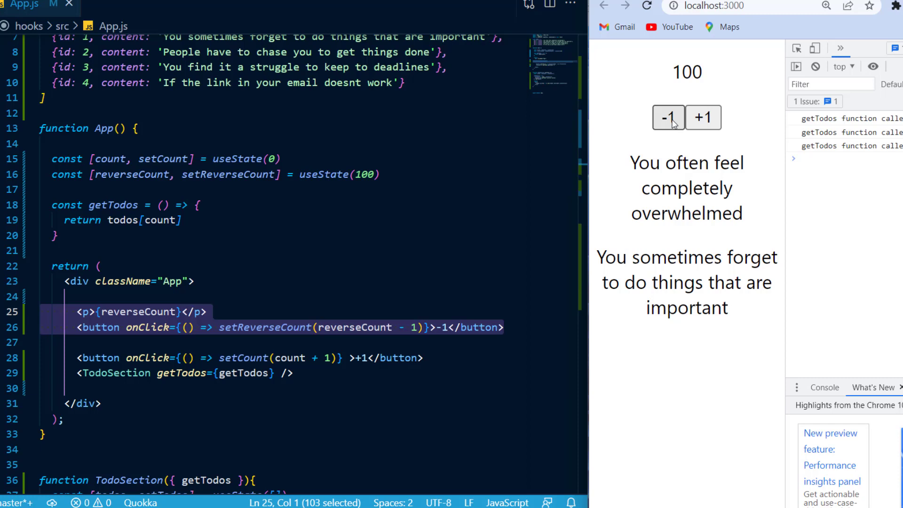
click(667, 117)
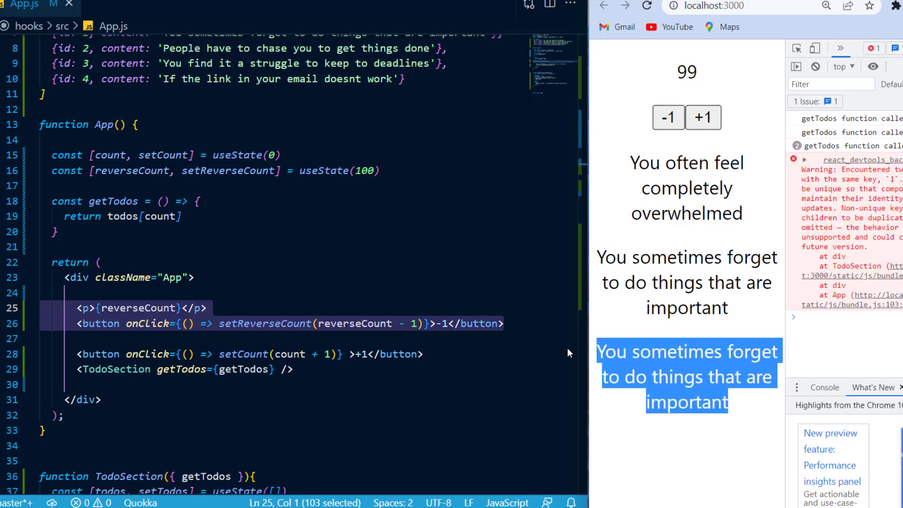
scroll(down, 3)
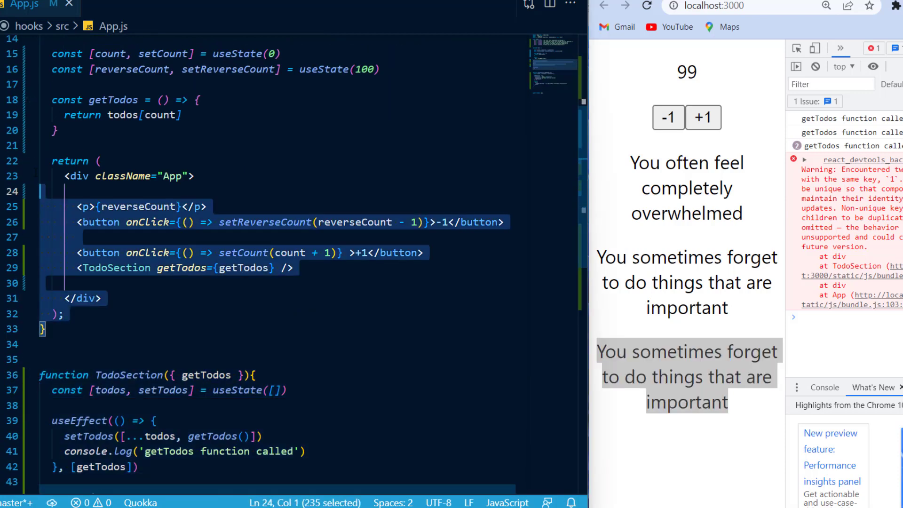
scroll(up, 3)
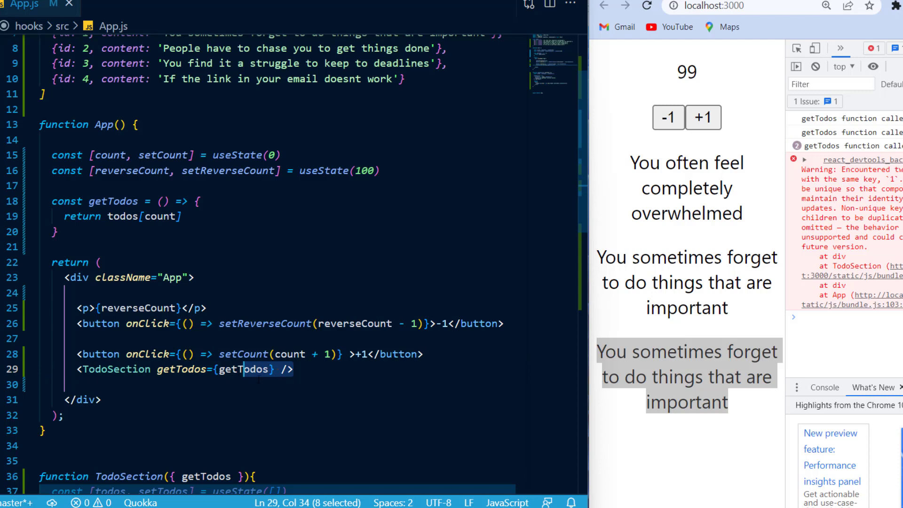
Rework getTodos as useCallback(...) with [count] as its dependency array
click(55, 232)
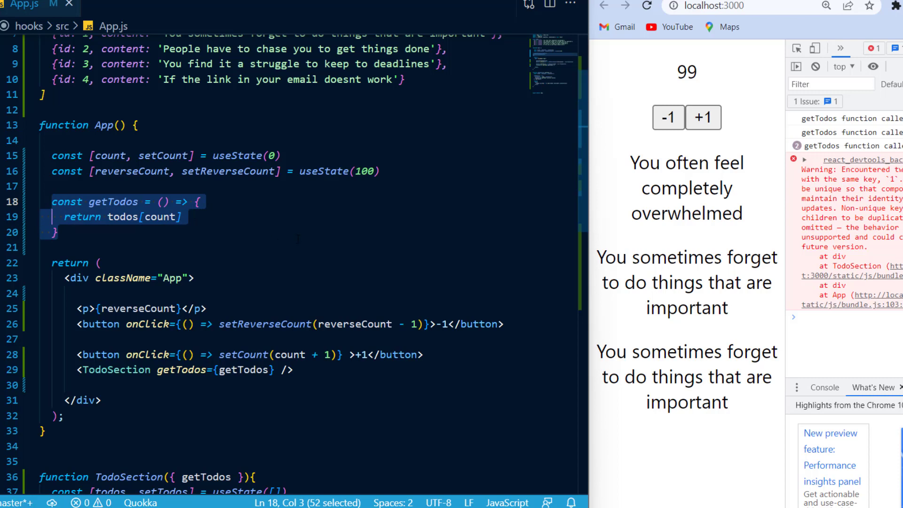
text(useCallback()
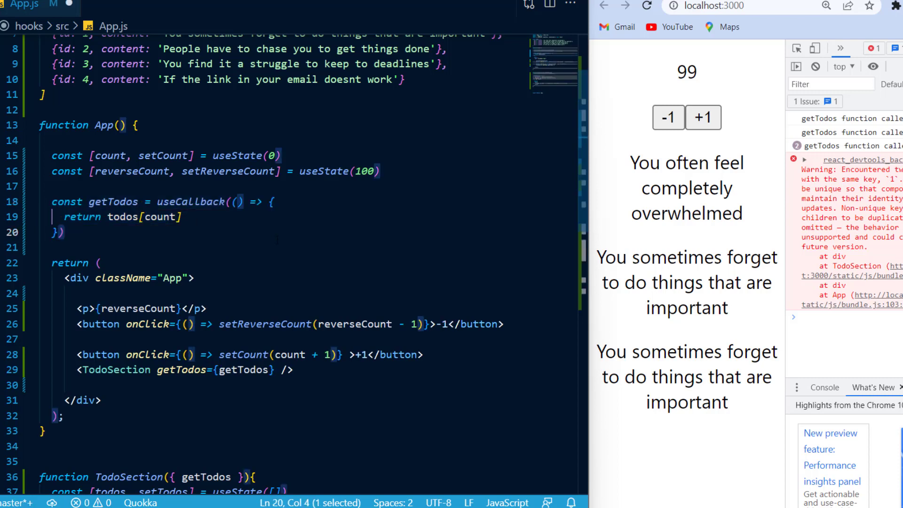
text(, [count])
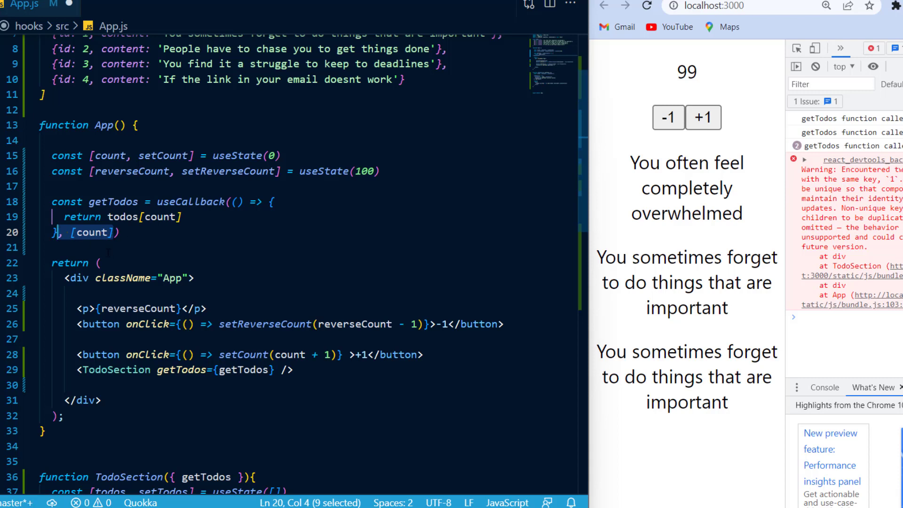
Reload the app, add todos with +1 to three, then decrement with -1 leaving the list unchanged
click(701, 118)
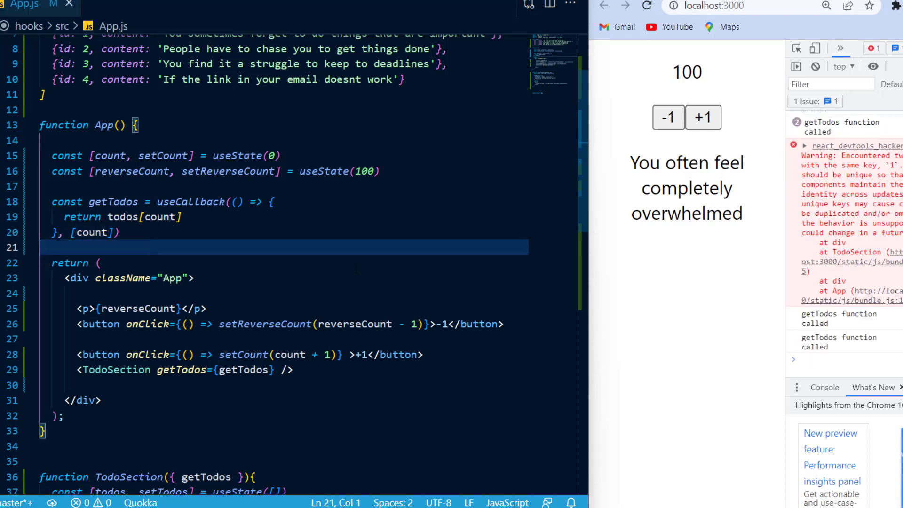
click(703, 118)
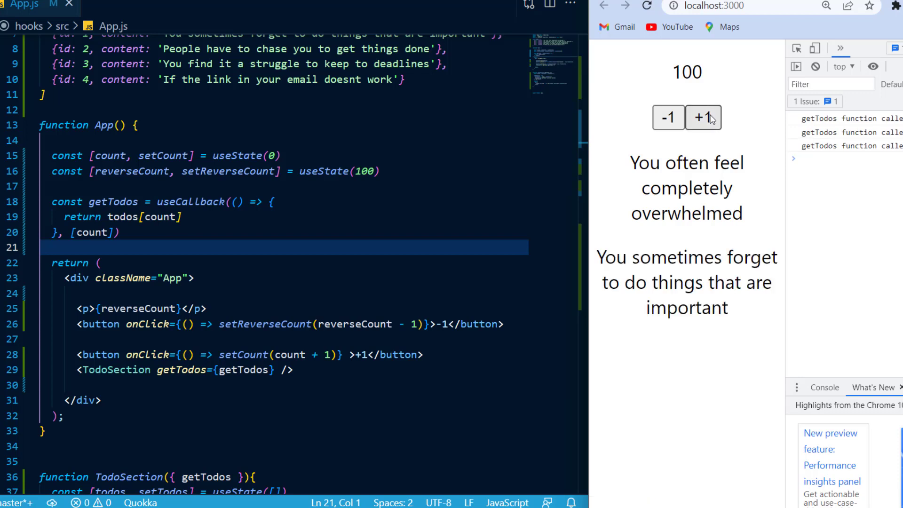
click(703, 118)
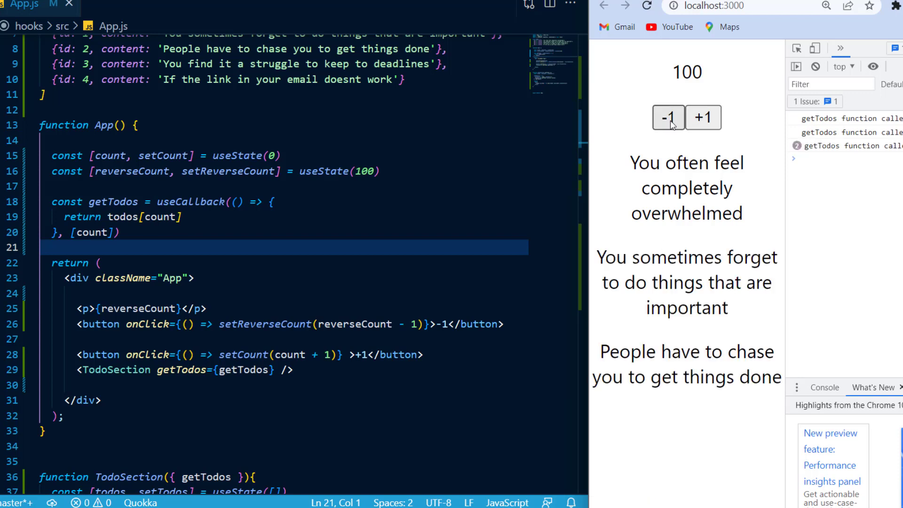
click(668, 117)
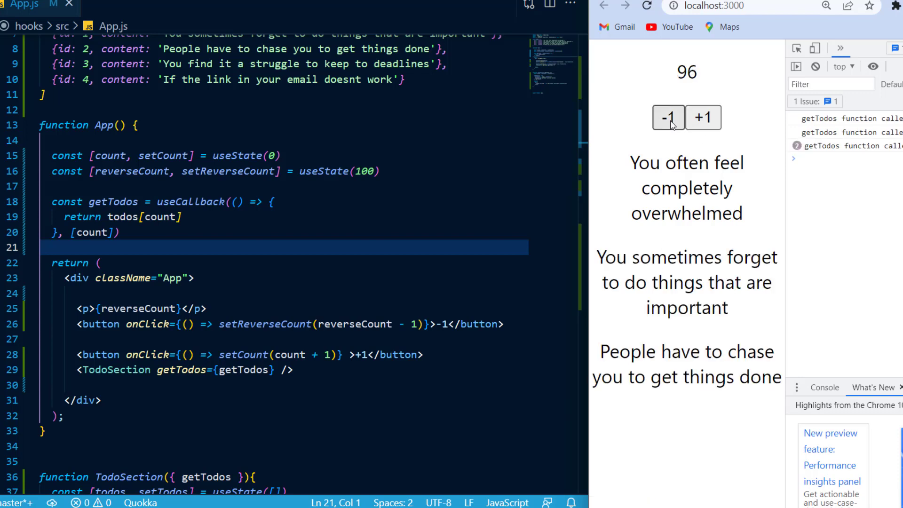
click(668, 117)
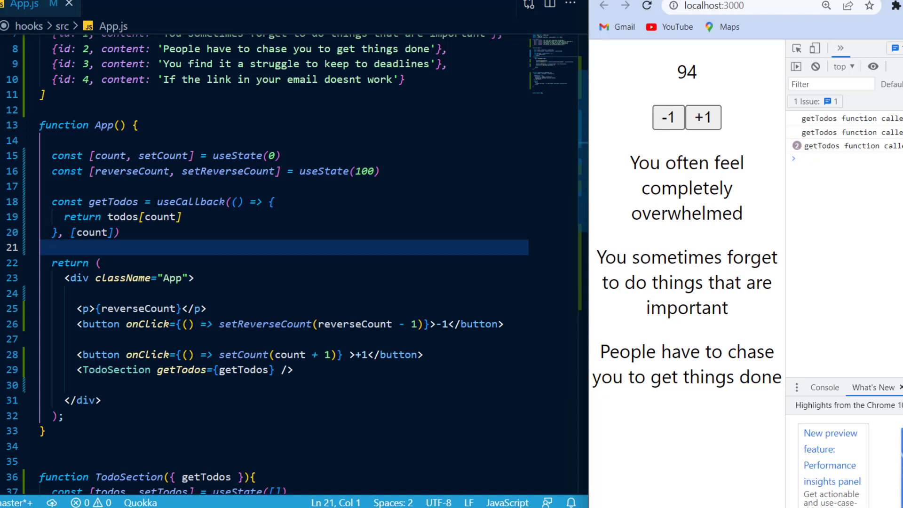
double_click(190, 201)
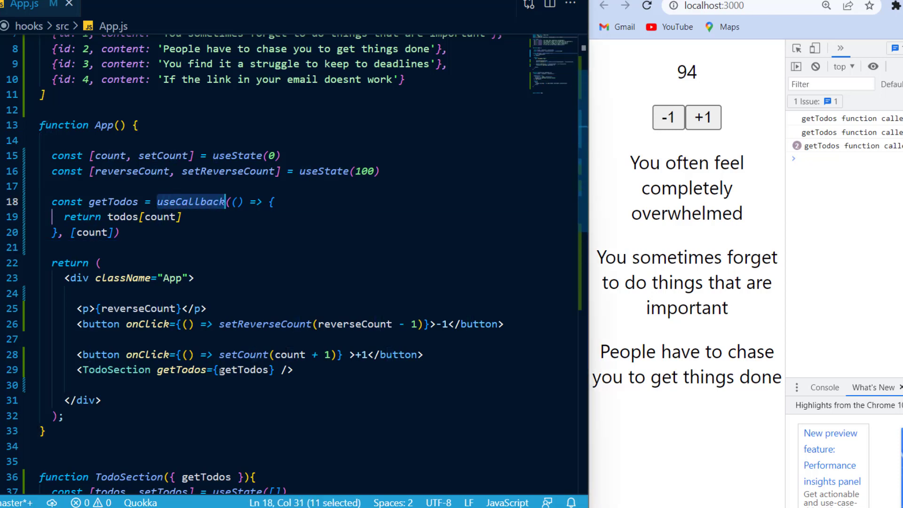
double_click(241, 370)
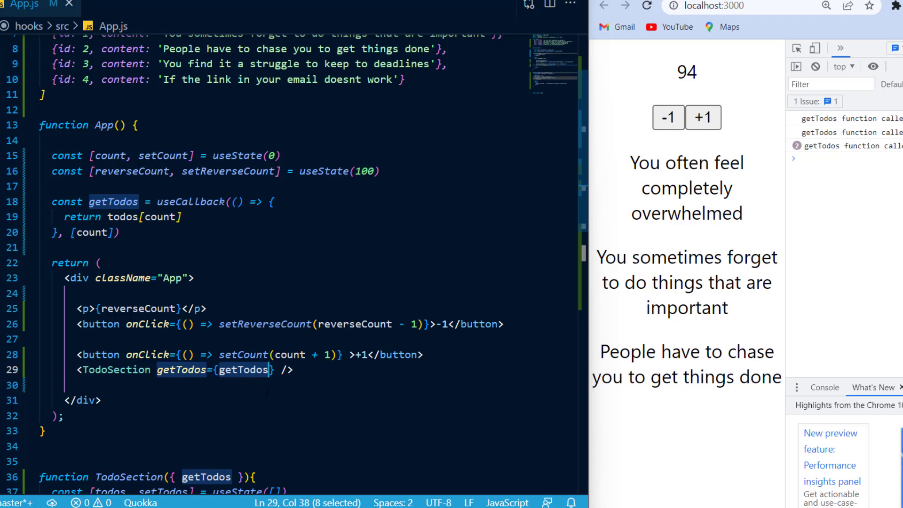
scroll(down, 3)
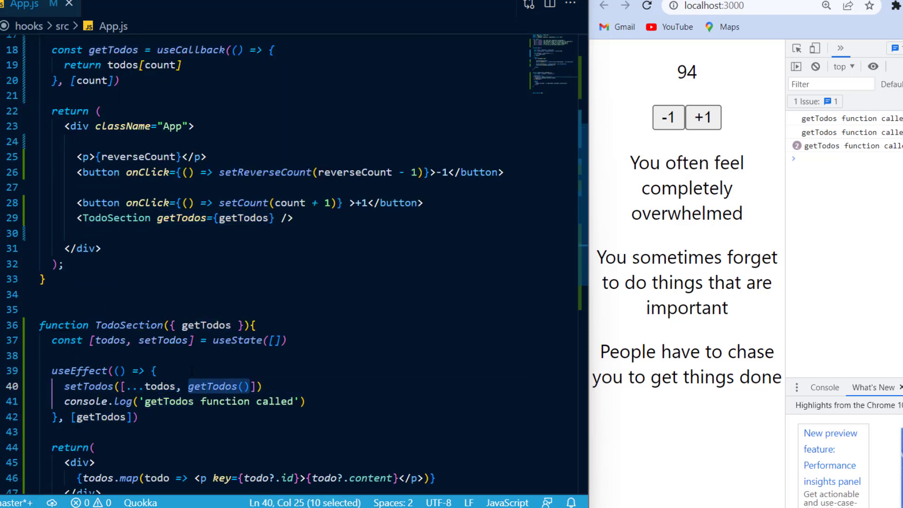
click(244, 386)
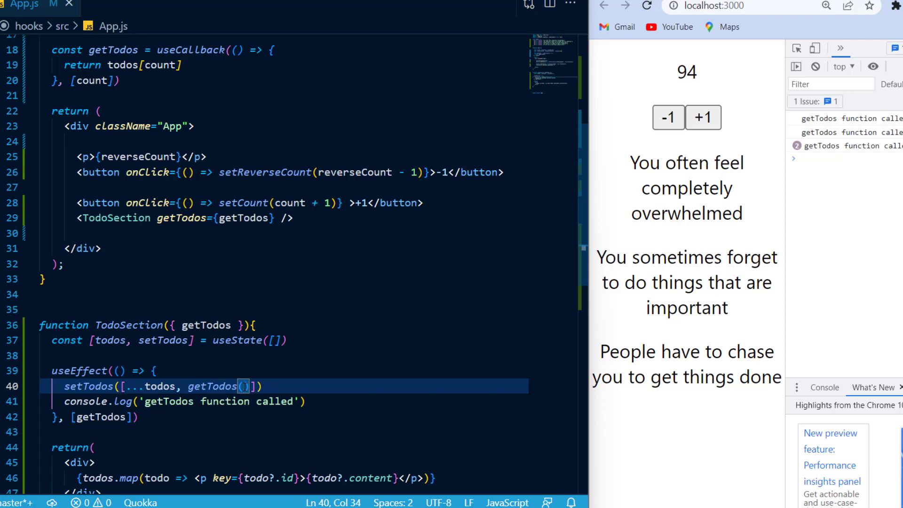
text(36)
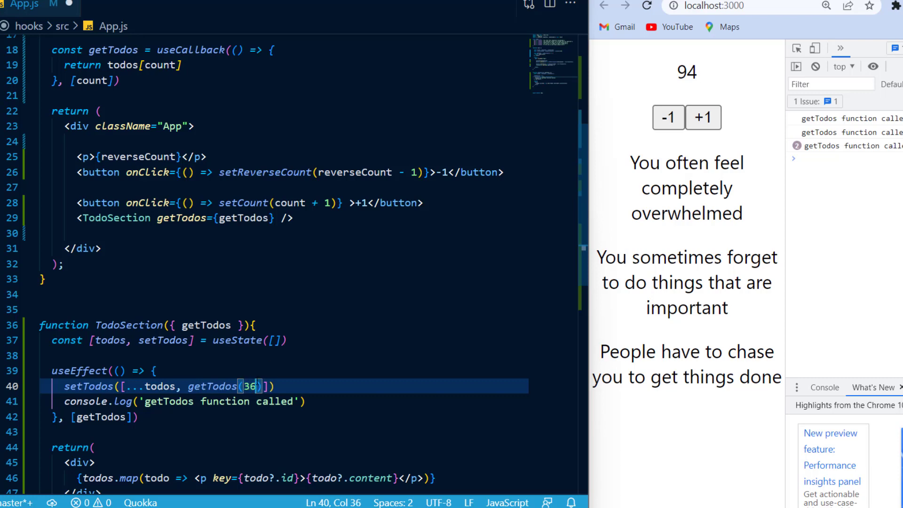
scroll(up, 3)
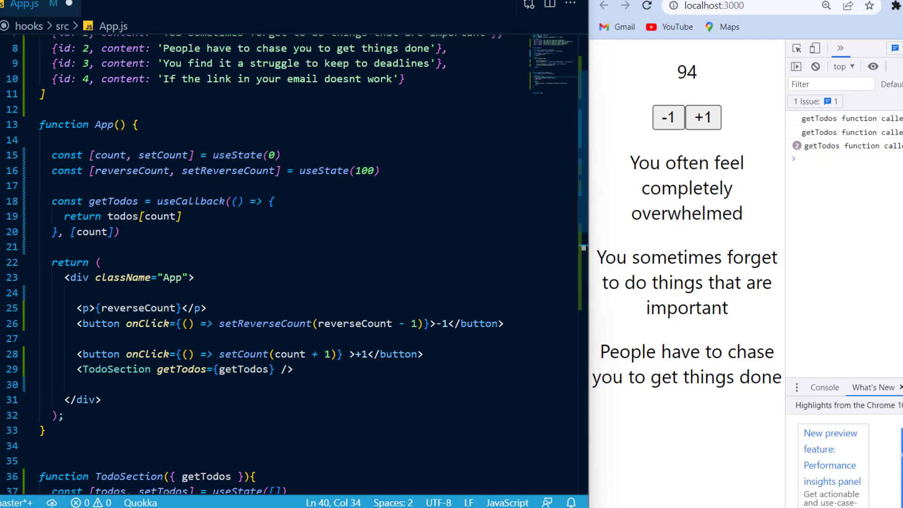
double_click(82, 217)
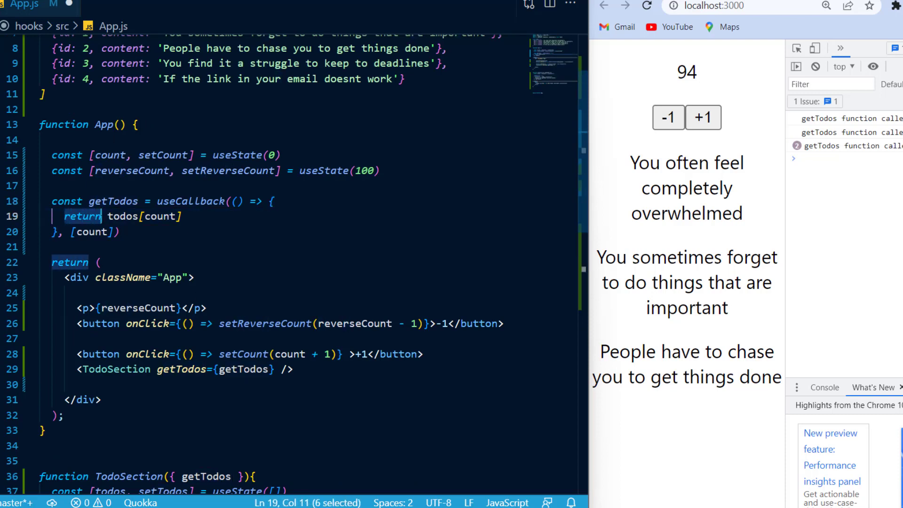